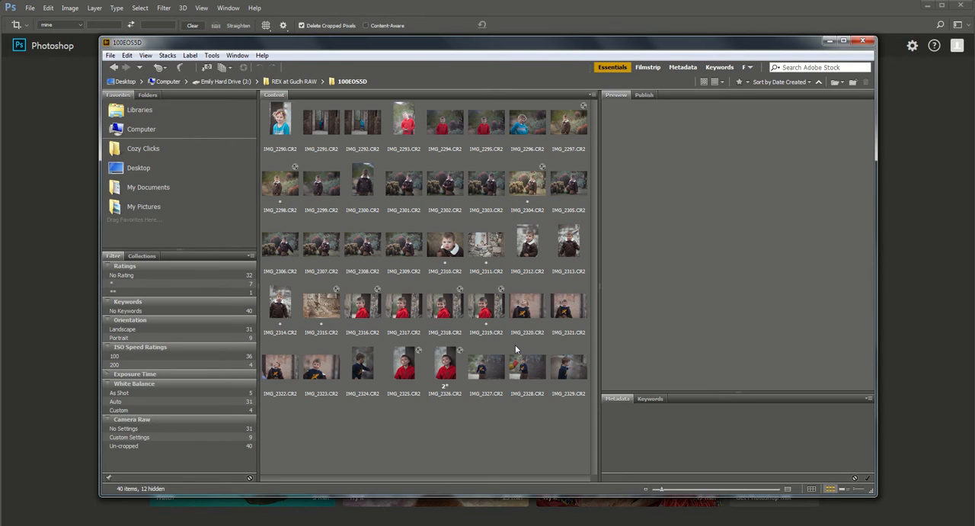
pyautogui.moveTo(8, 266)
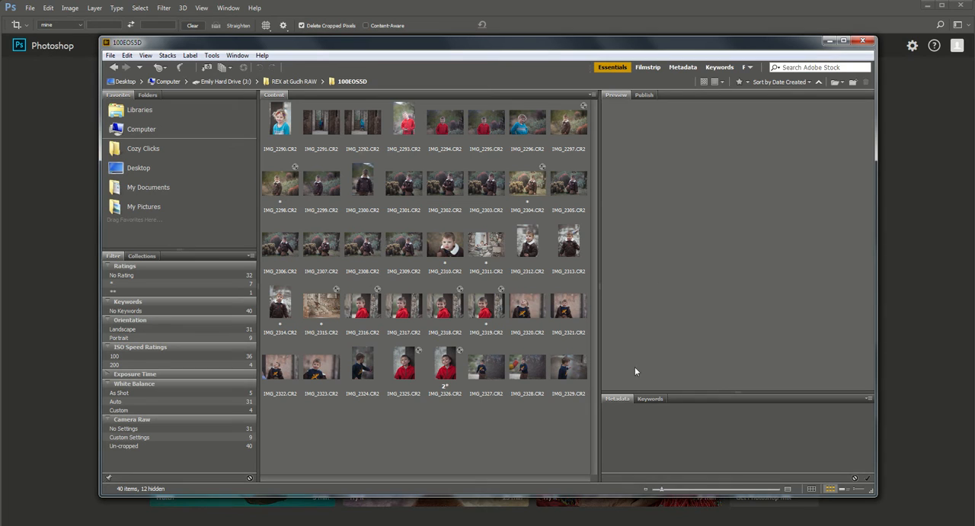
pyautogui.moveTo(211, 191)
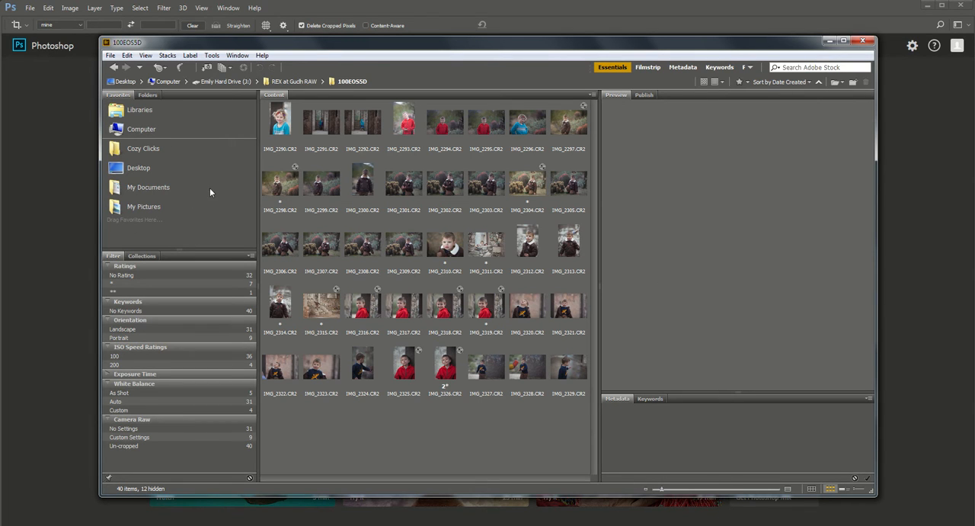
pyautogui.moveTo(400, 368)
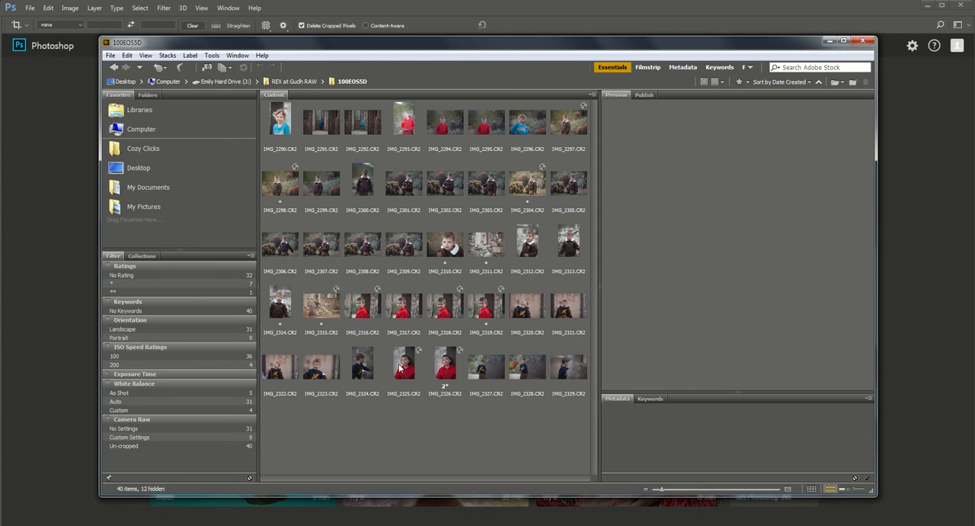
pyautogui.moveTo(412, 397)
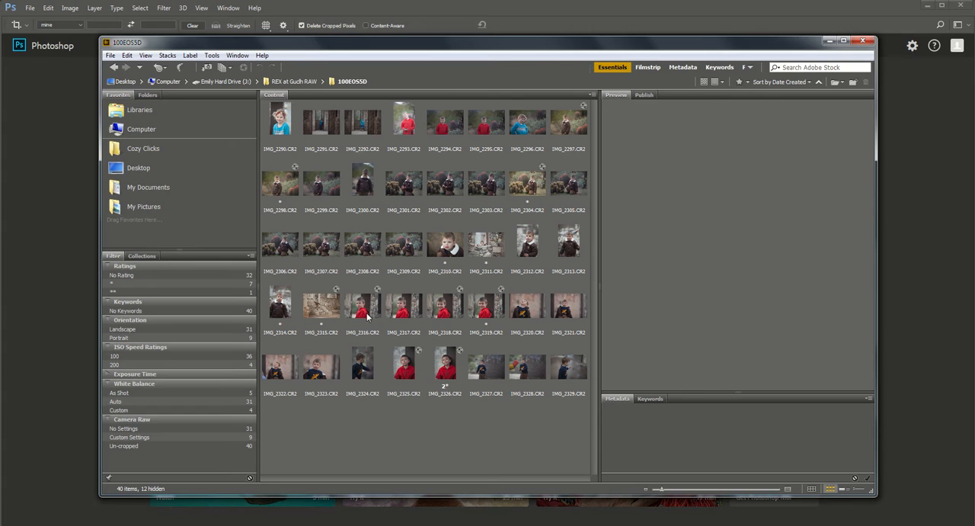
pyautogui.moveTo(452, 317)
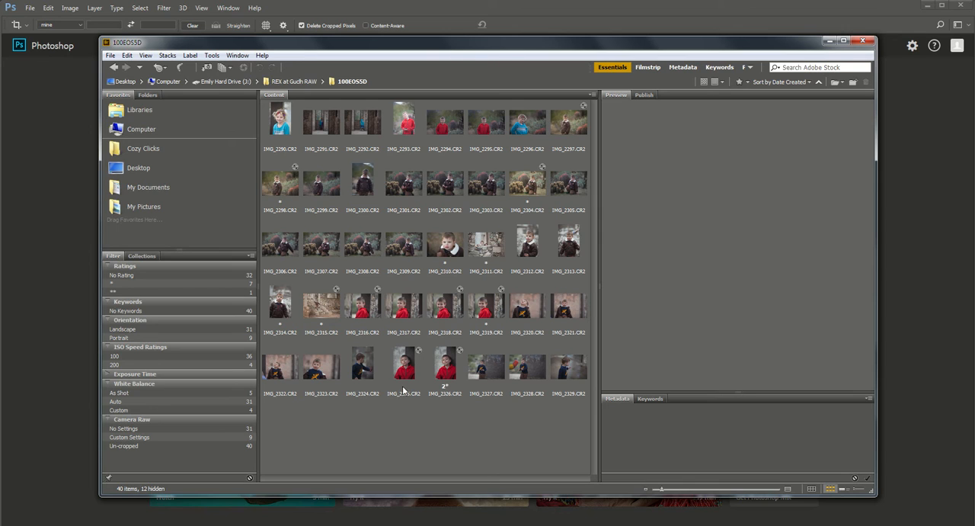
pyautogui.moveTo(368, 320)
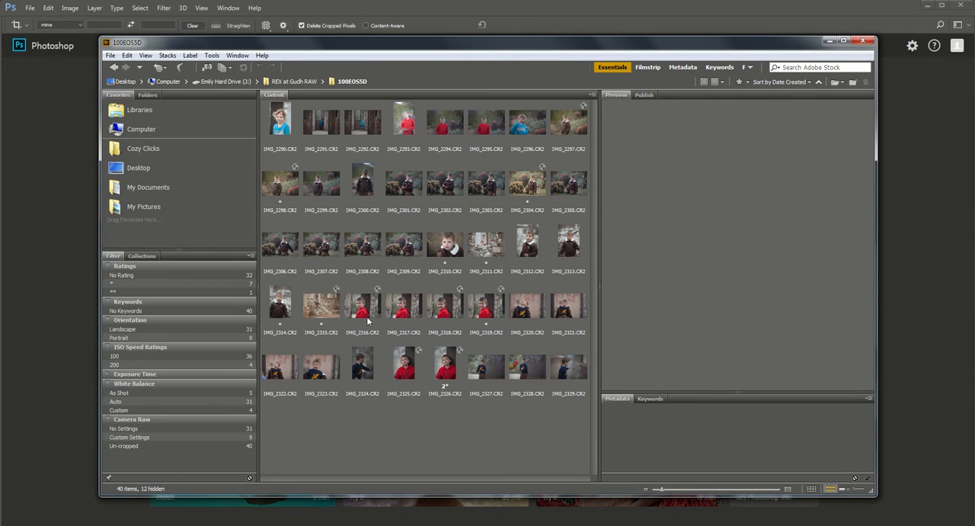
pyautogui.moveTo(367, 311)
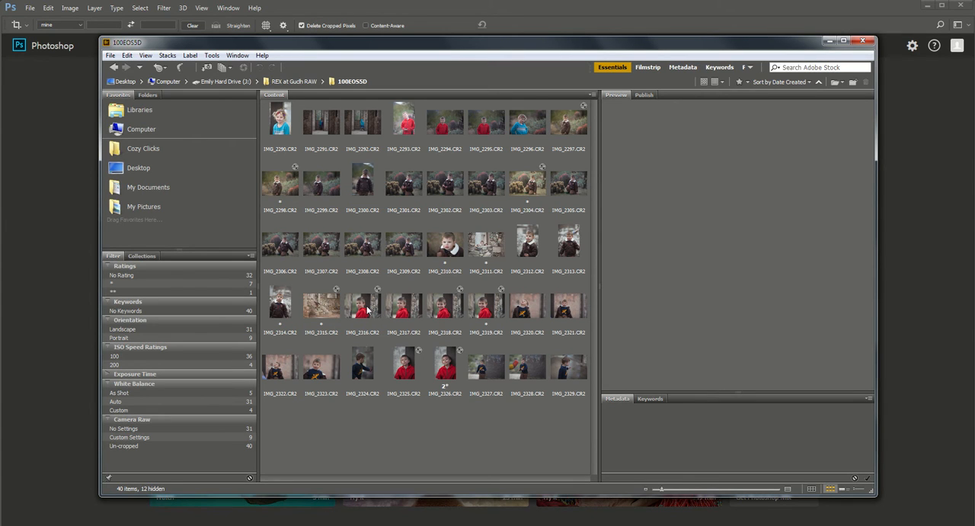
# Step: Select IMG_2316–2319 and add IMG_2325 and IMG_2326 to gather the six red-jacket portraits
pyautogui.click(404, 305)
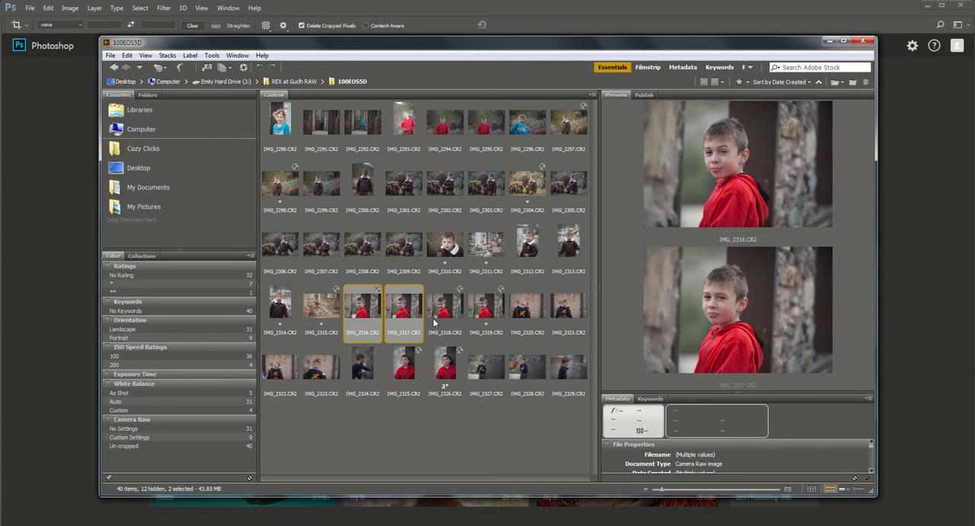
pyautogui.click(404, 370)
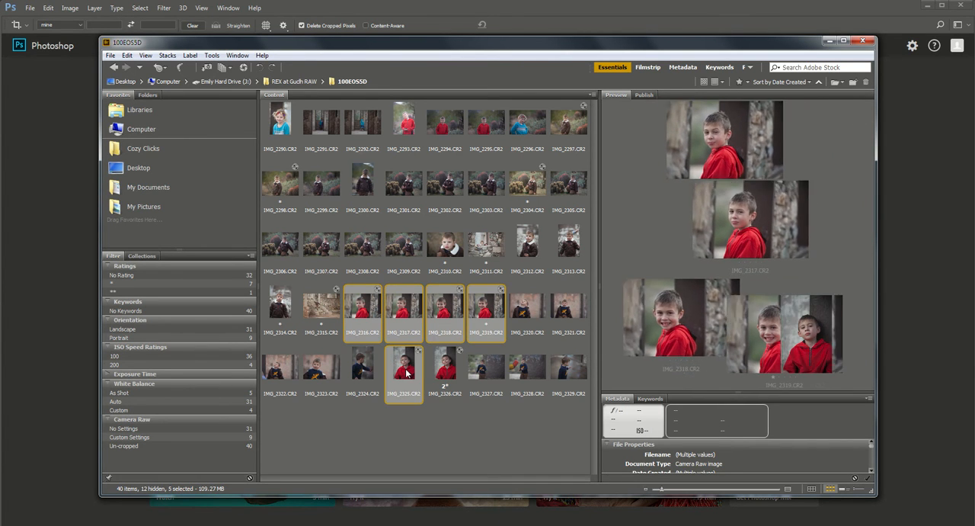
pyautogui.click(445, 367)
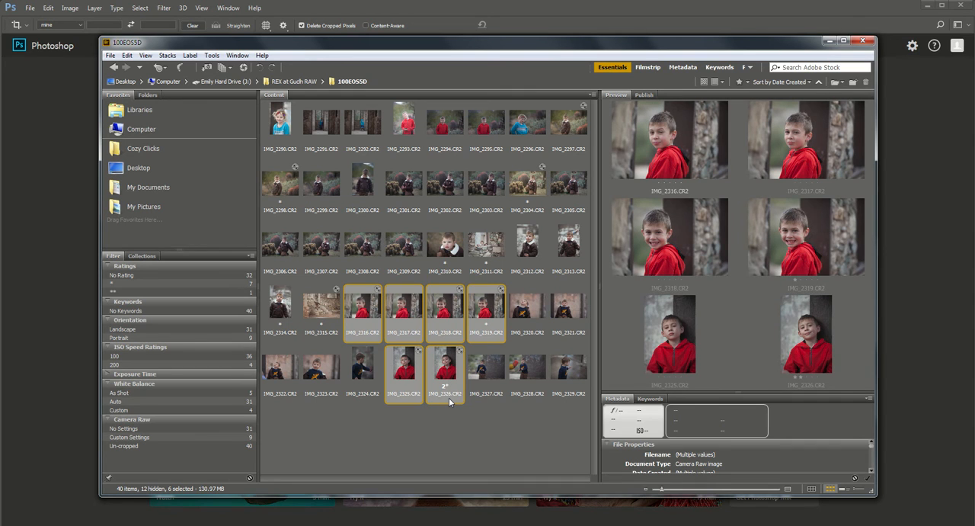
pyautogui.moveTo(450, 403)
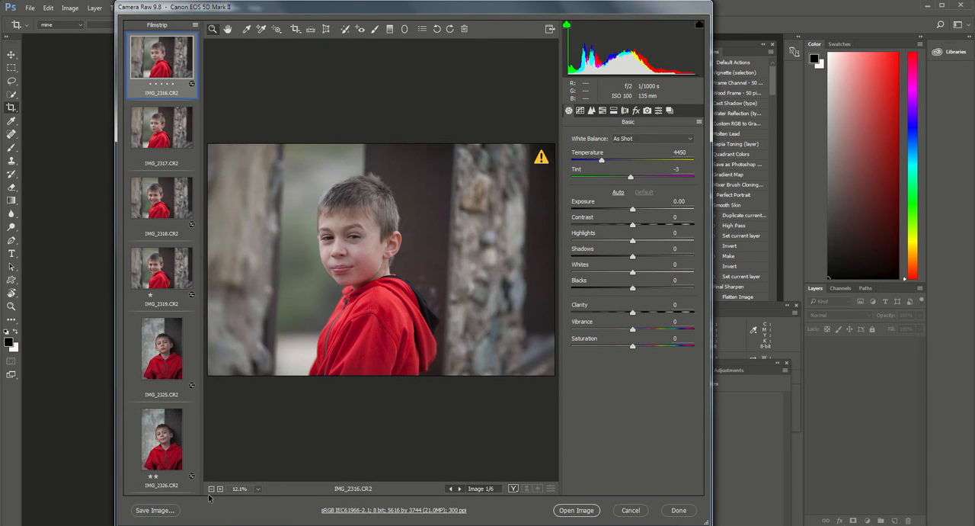
pyautogui.moveTo(160, 53)
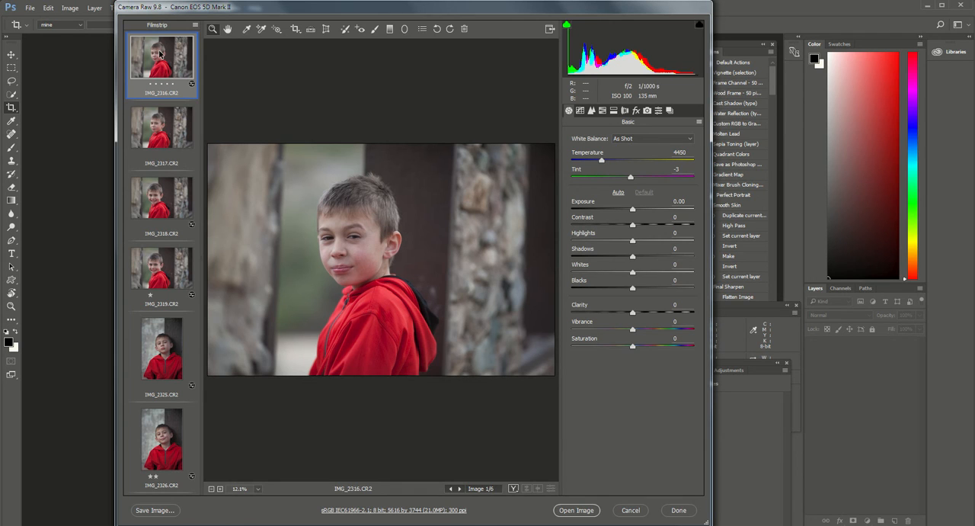
pyautogui.moveTo(788, 435)
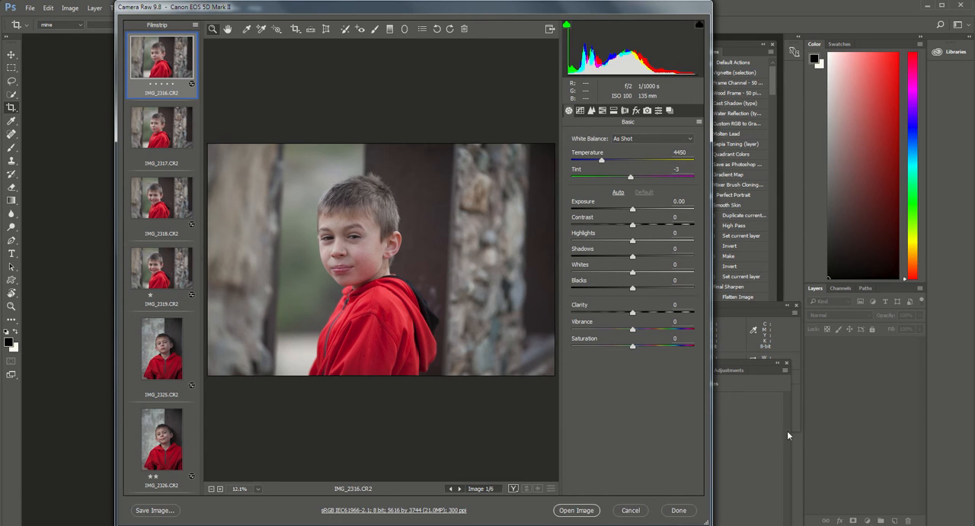
pyautogui.moveTo(387, 223)
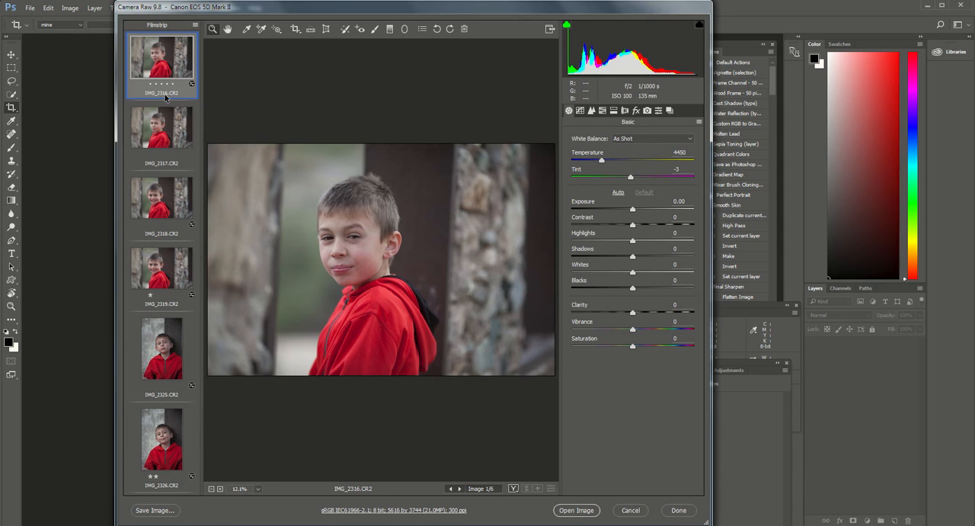
pyautogui.moveTo(188, 92)
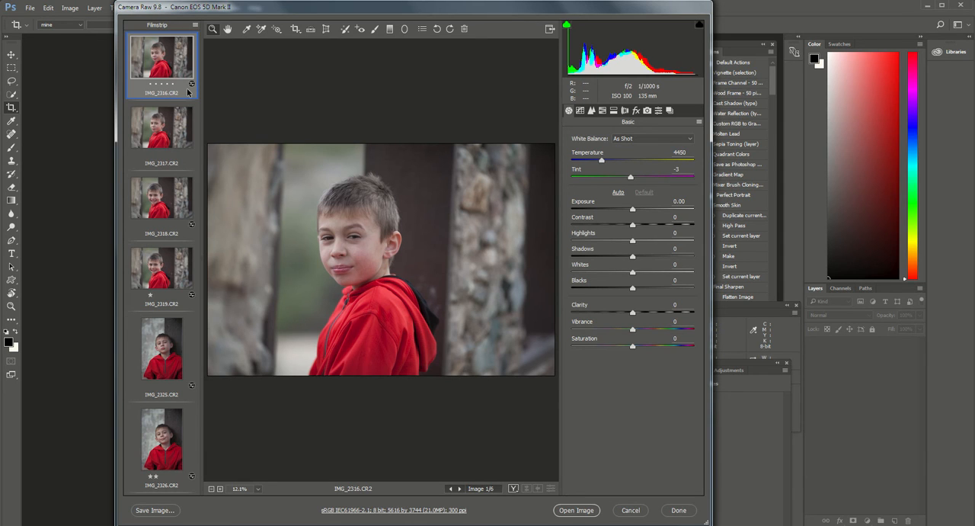
# Step: Step through the Filmstrip from IMG_2317 to display the smiling portrait IMG_2318
pyautogui.click(161, 129)
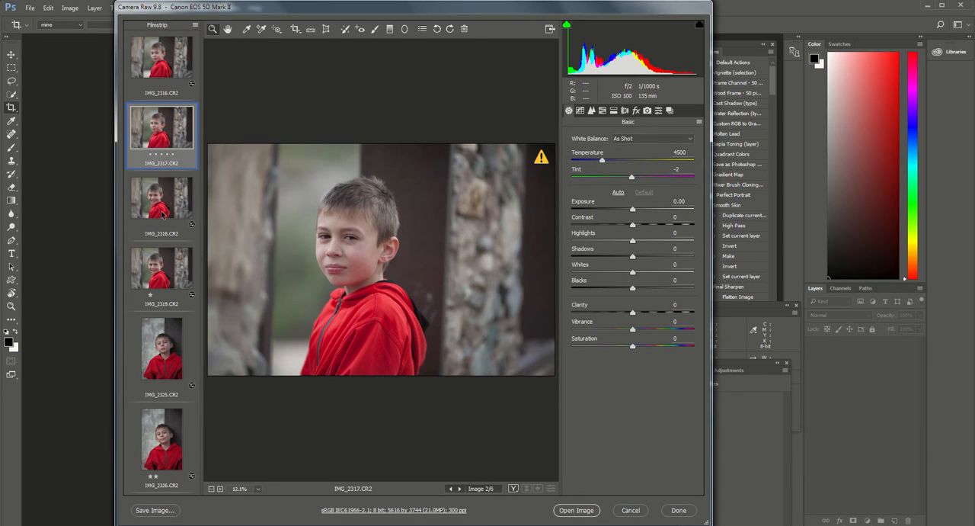
pyautogui.click(161, 200)
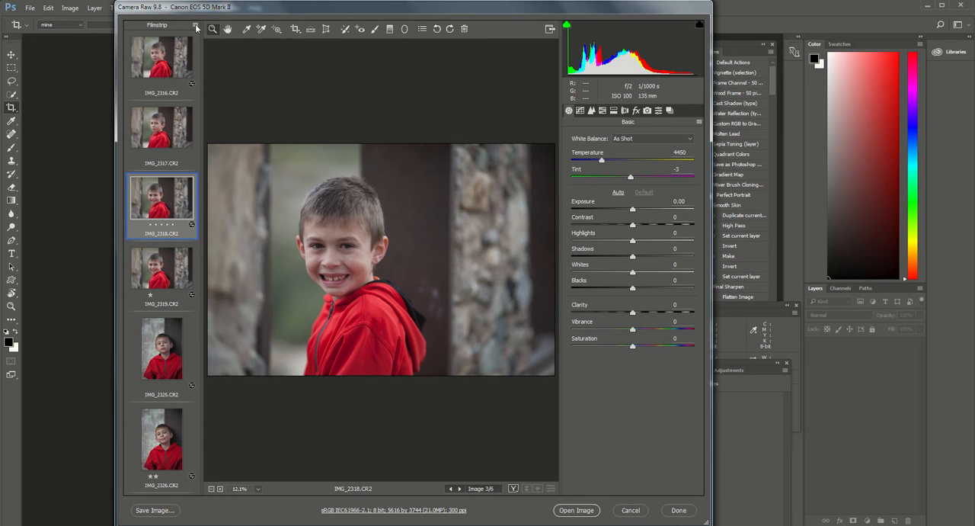
# Step: Select all six Filmstrip images so further edits apply to every portrait
pyautogui.click(213, 29)
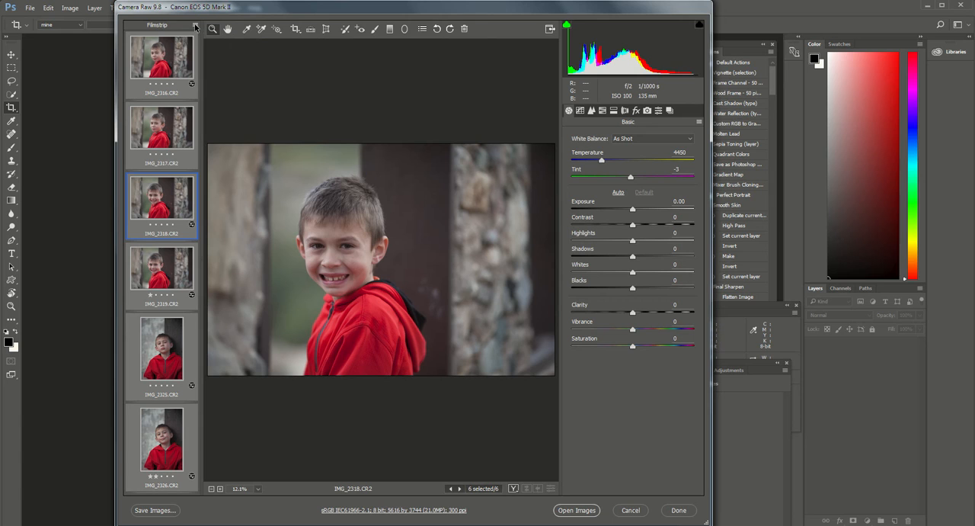
pyautogui.moveTo(169, 76)
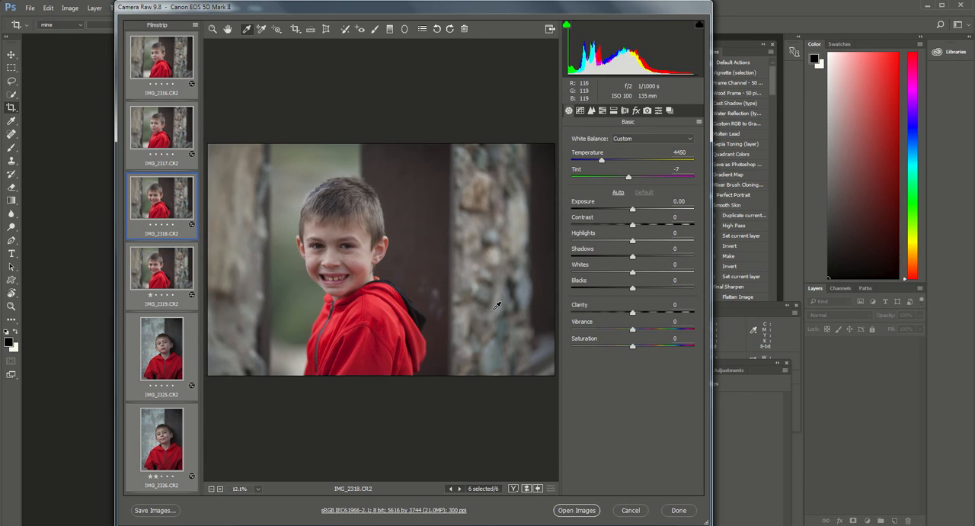
# Step: Set temperature 4750, exposure +0.50, highlights -34, clarity +21, then send the six portraits to Photoshop
pyautogui.click(678, 153)
pyautogui.write('4750')
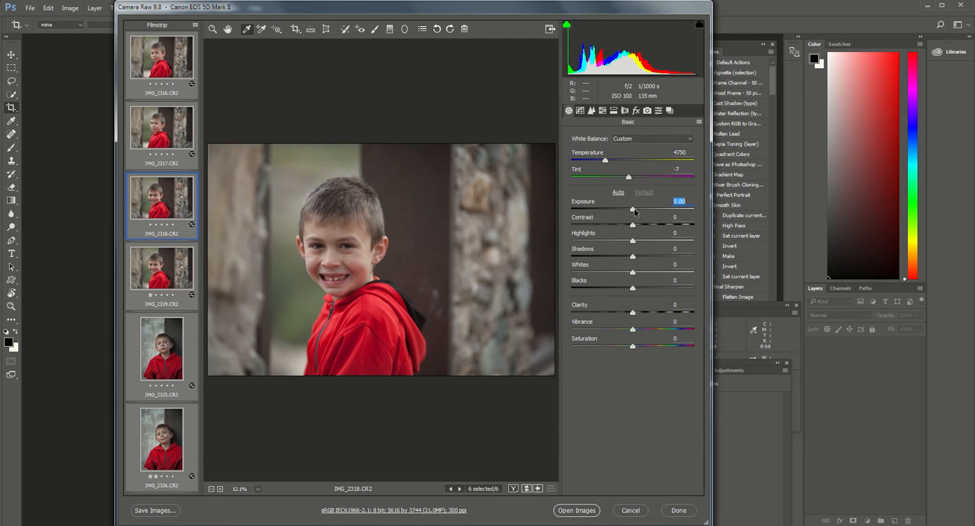
pyautogui.moveTo(632, 209); pyautogui.dragTo(638, 209)
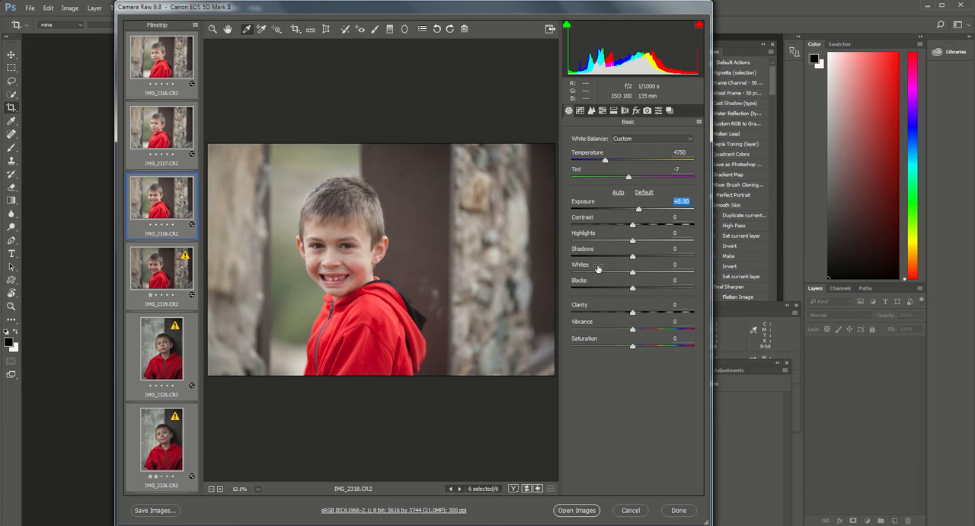
pyautogui.click(677, 232)
pyautogui.write('-34')
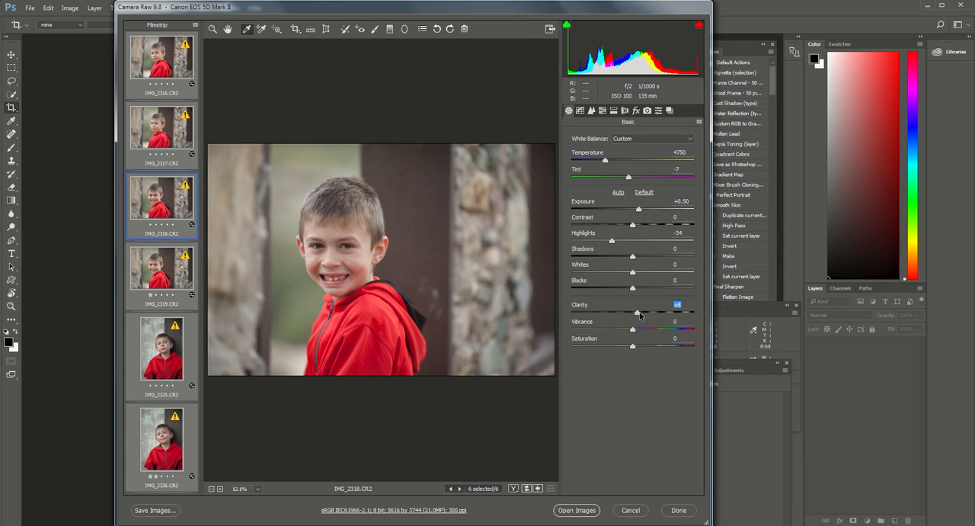
pyautogui.moveTo(638, 313); pyautogui.dragTo(646, 312)
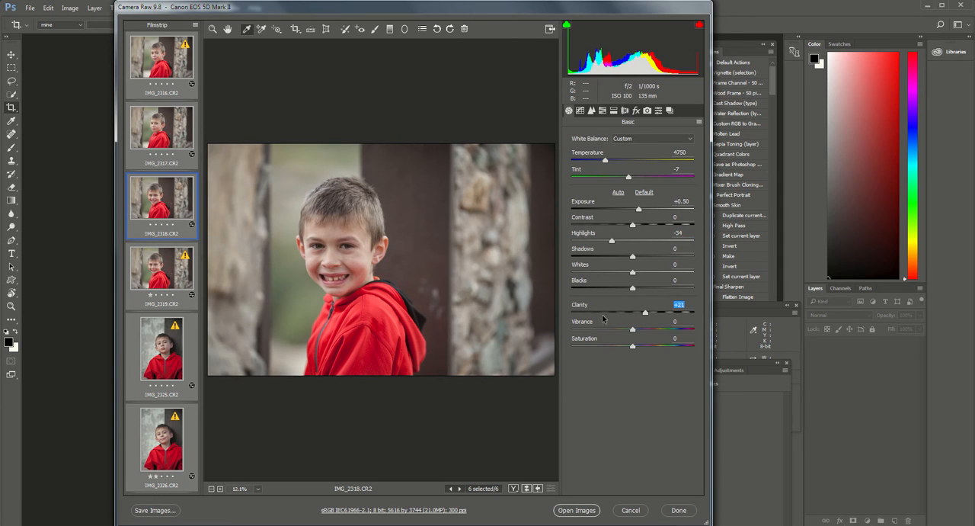
pyautogui.moveTo(591, 322)
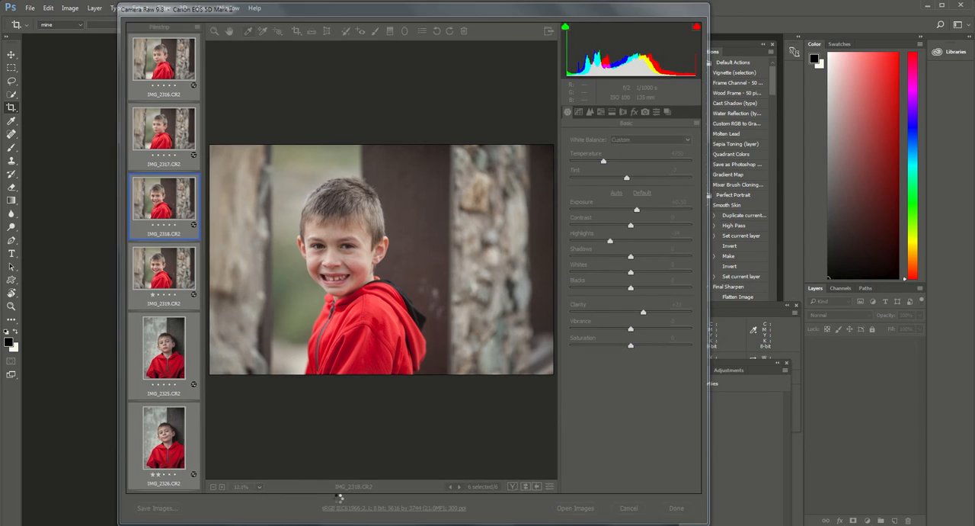
pyautogui.click(675, 508)
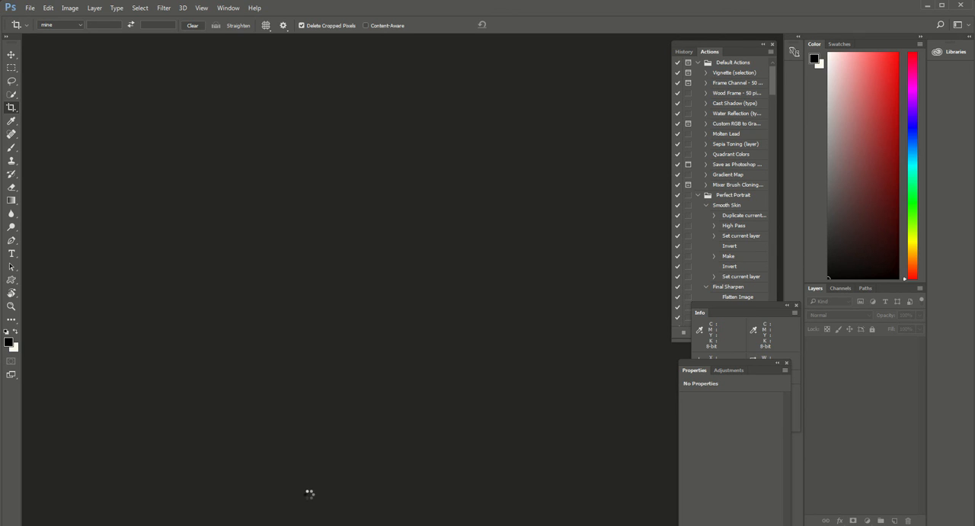